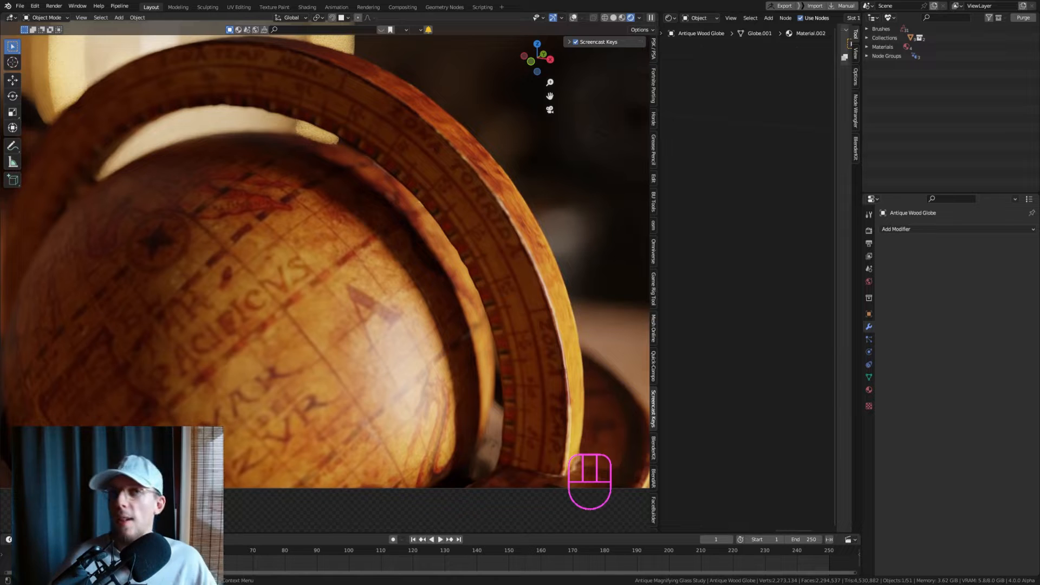
# Drag the Dustify asset from Geometry_NodeSetups onto the Antique Wood Globe
pyautogui.click(672, 18)
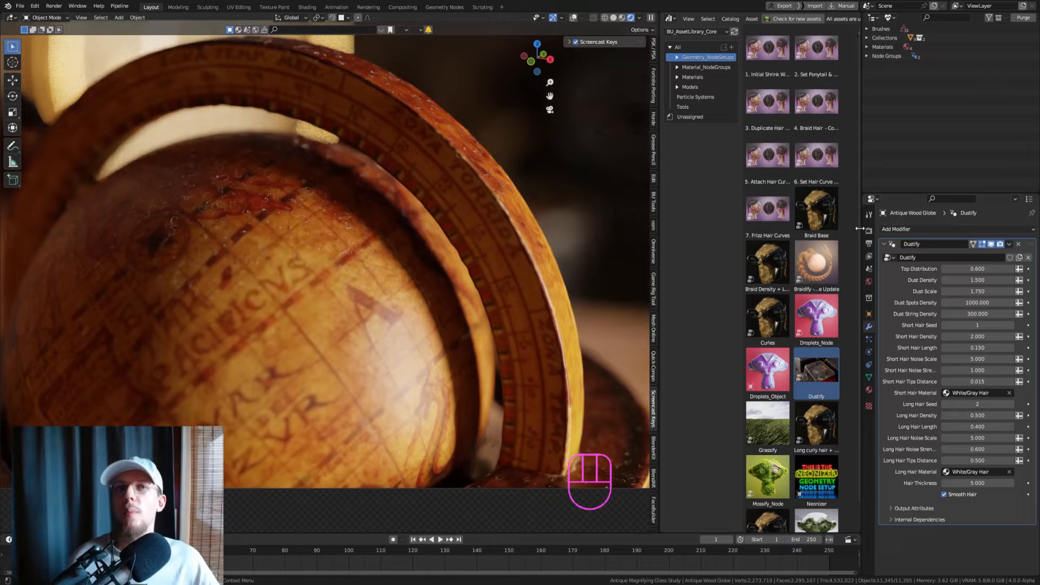
# Delete the Dustify modifier from the globe, leaving its node groups in the file
pyautogui.click(1027, 244)
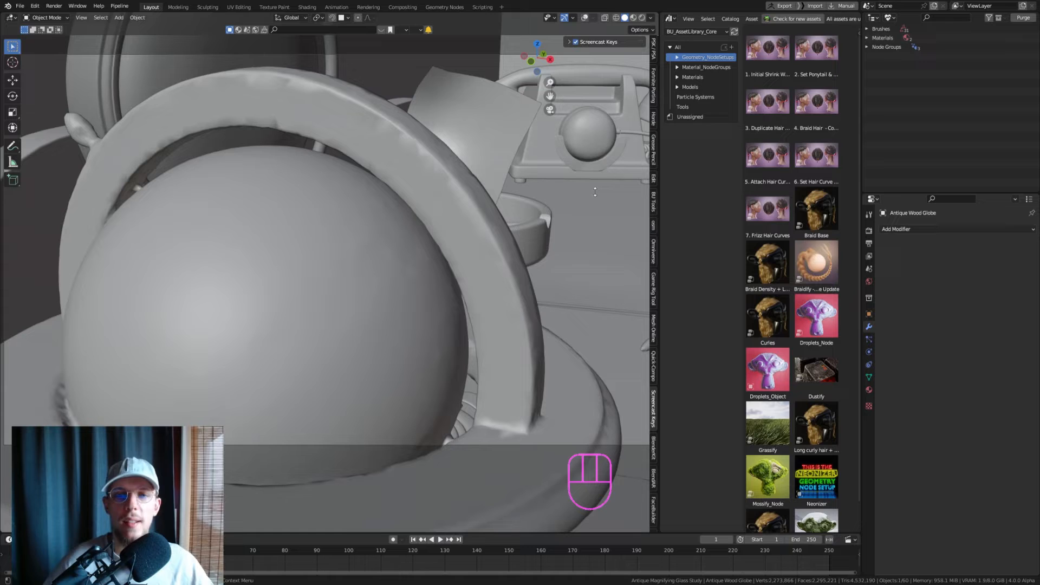
pyautogui.moveTo(693, 214)
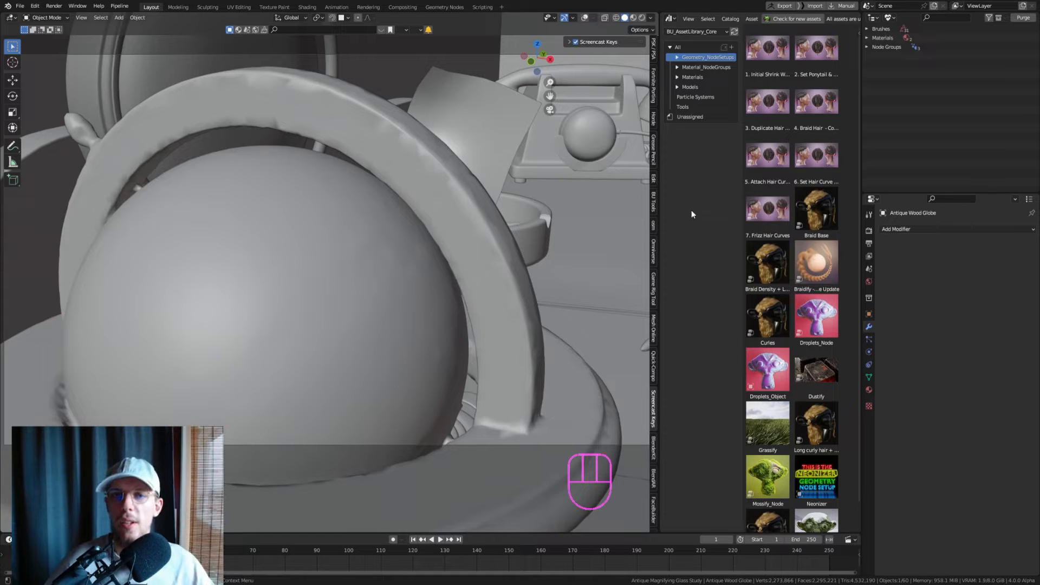
pyautogui.moveTo(704, 245)
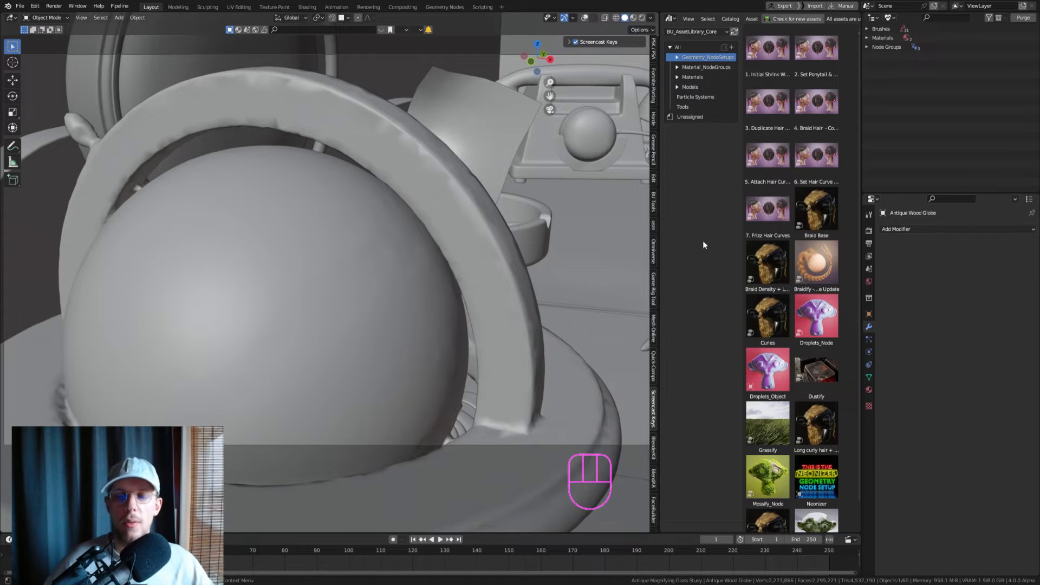
pyautogui.moveTo(947, 170)
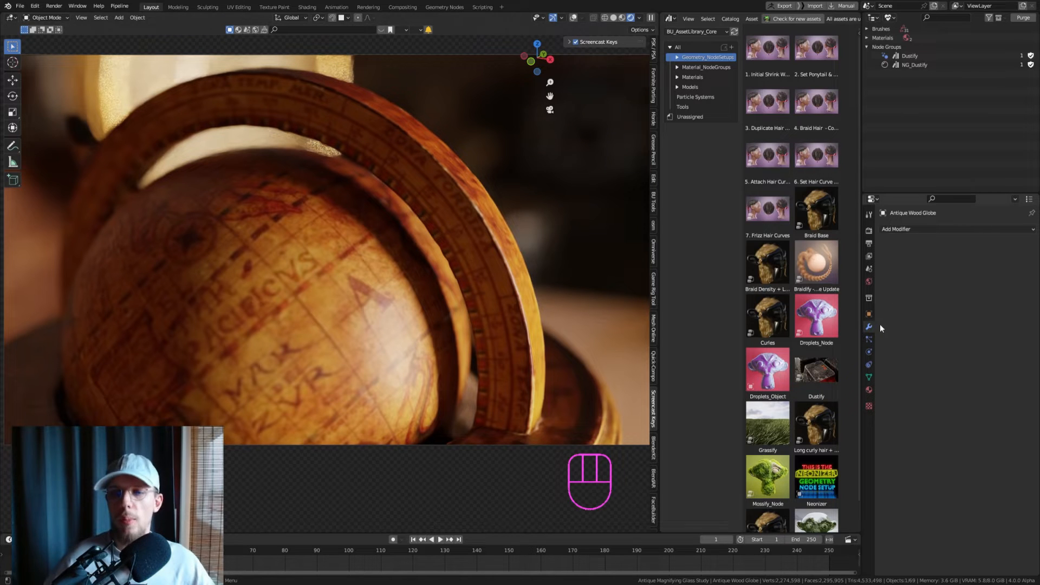
# Add a Geometry Nodes modifier to the globe and assign the Dustify node group
pyautogui.click(921, 228)
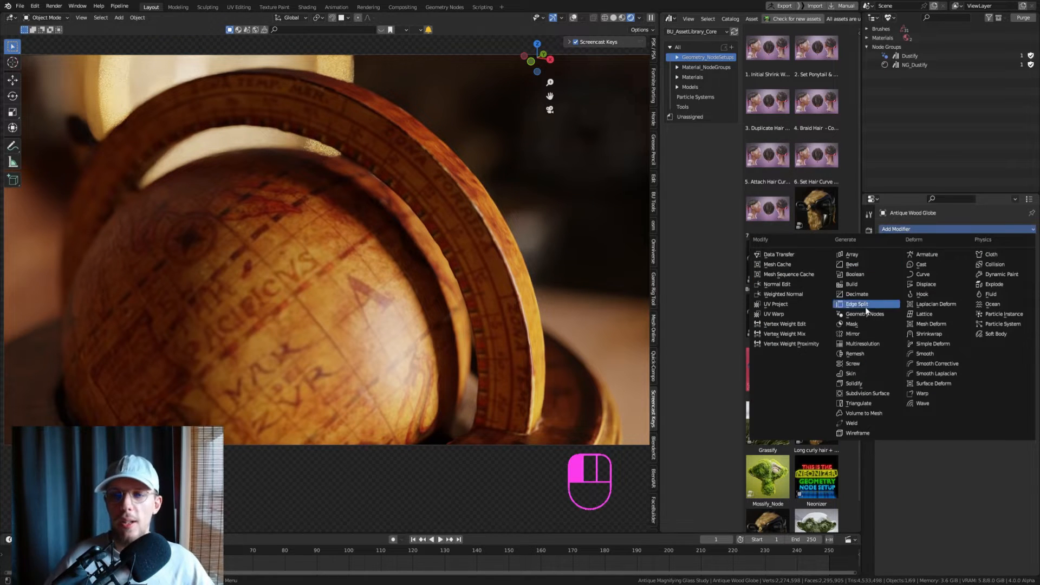
pyautogui.click(865, 314)
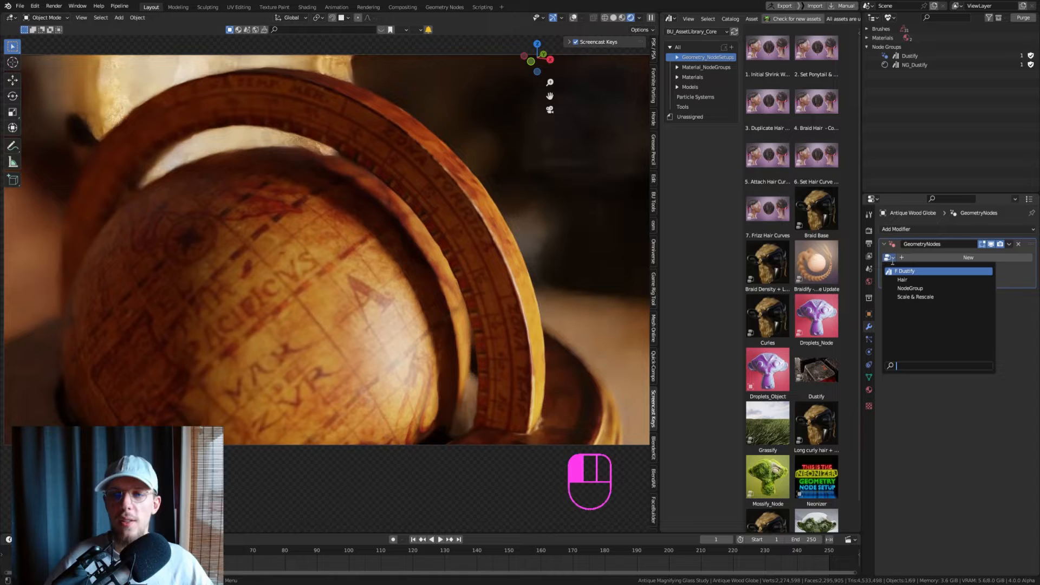
pyautogui.click(906, 271)
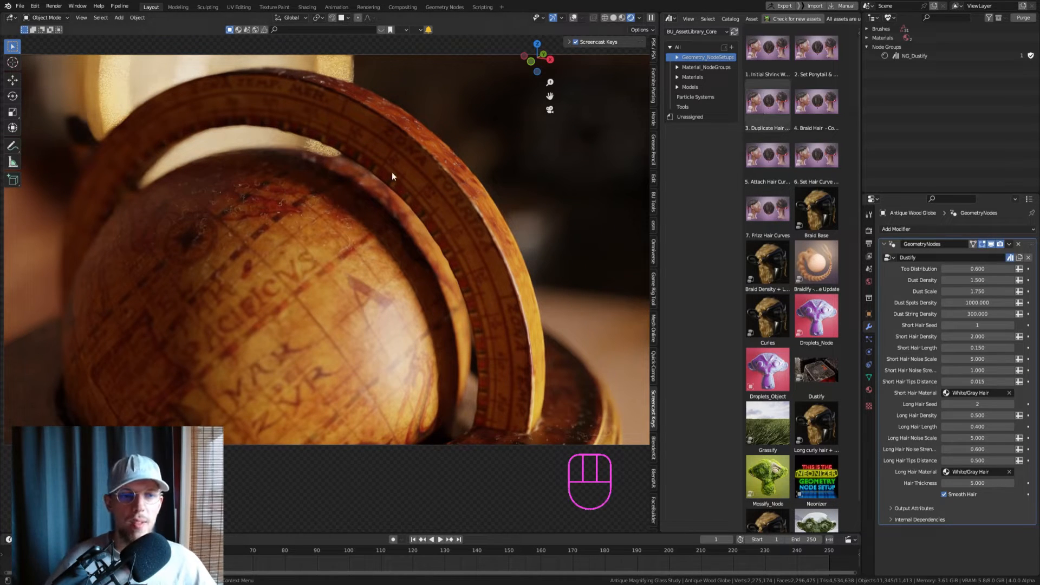
pyautogui.moveTo(266, 291)
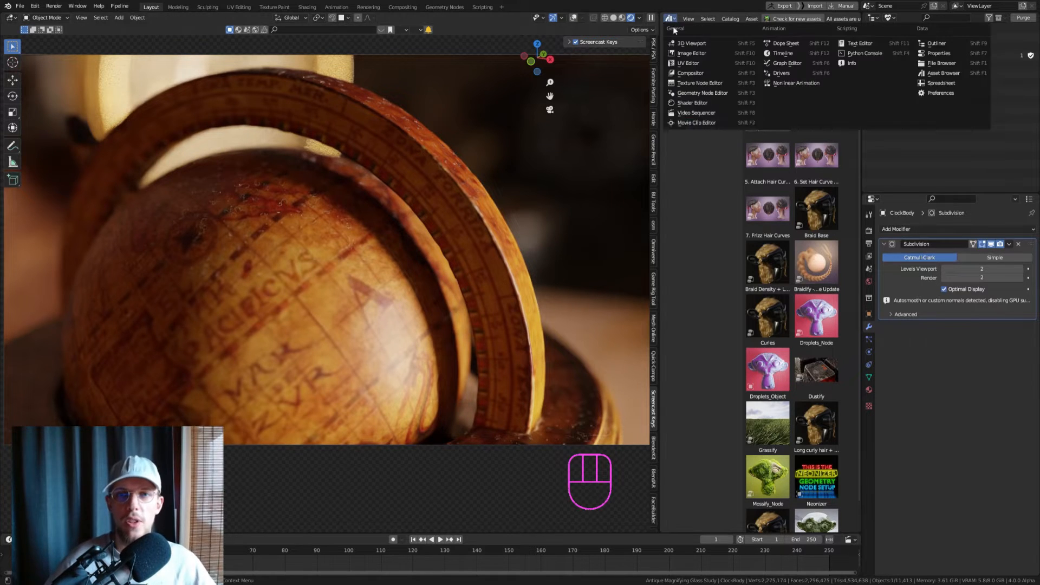
# Switch the top-right editor to the Shader Editor showing Material.002's nodes
pyautogui.click(692, 103)
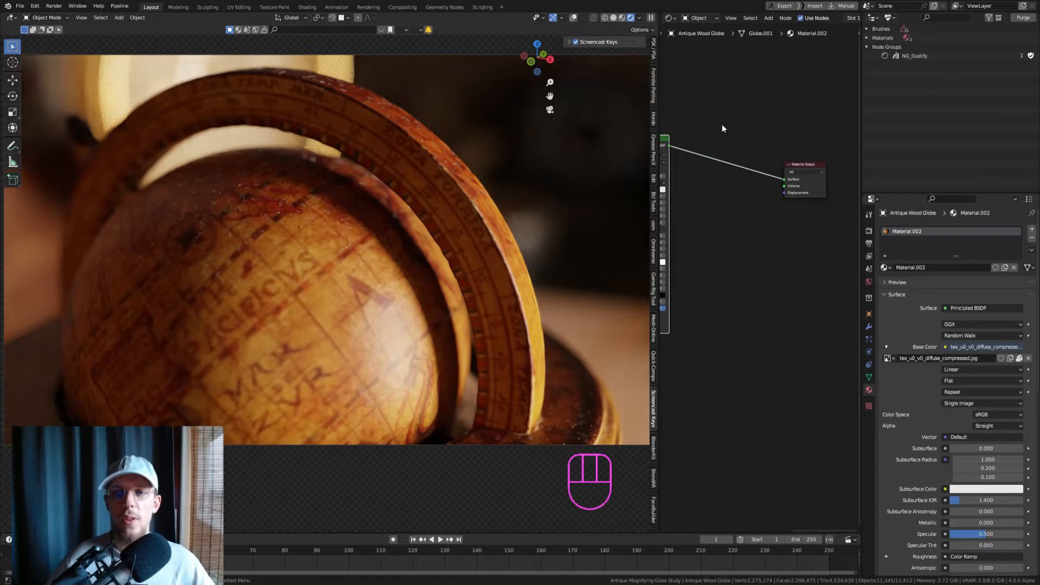
pyautogui.moveTo(706, 97)
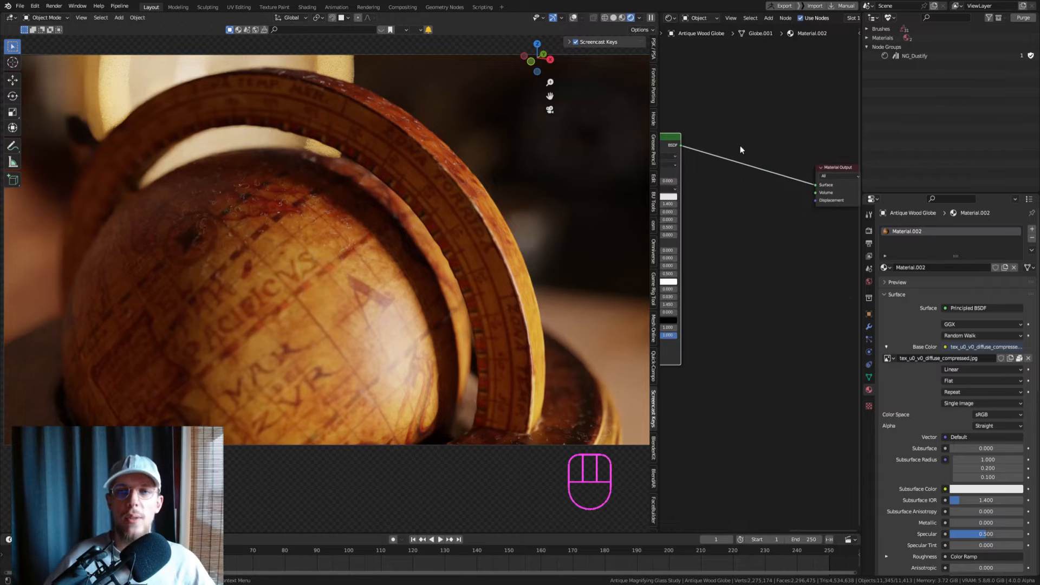
# Insert an NG_Dustify group node between the Principled BSDF and the Material Output
pyautogui.press('shift+a')
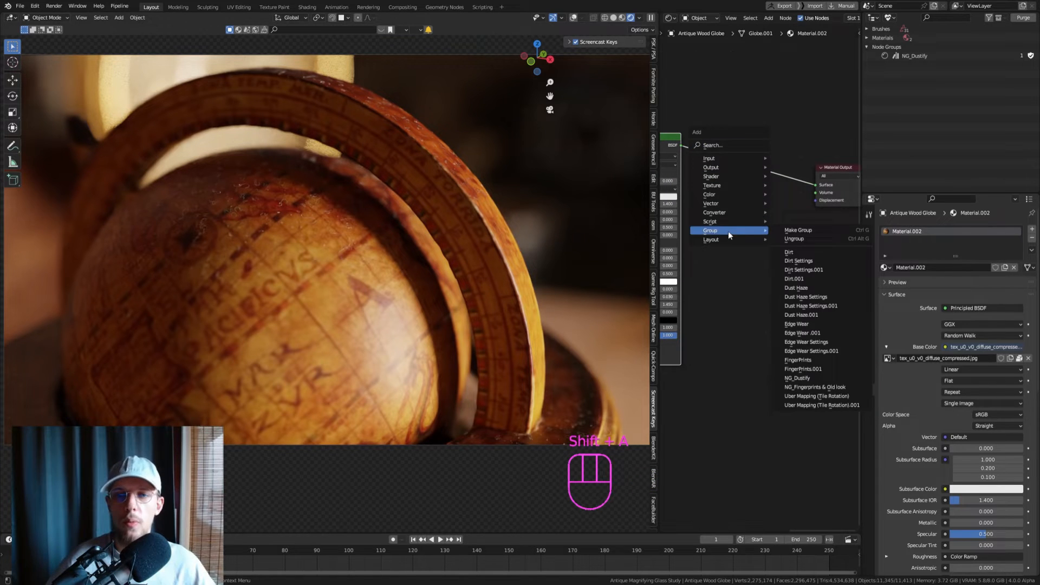
pyautogui.moveTo(816, 288)
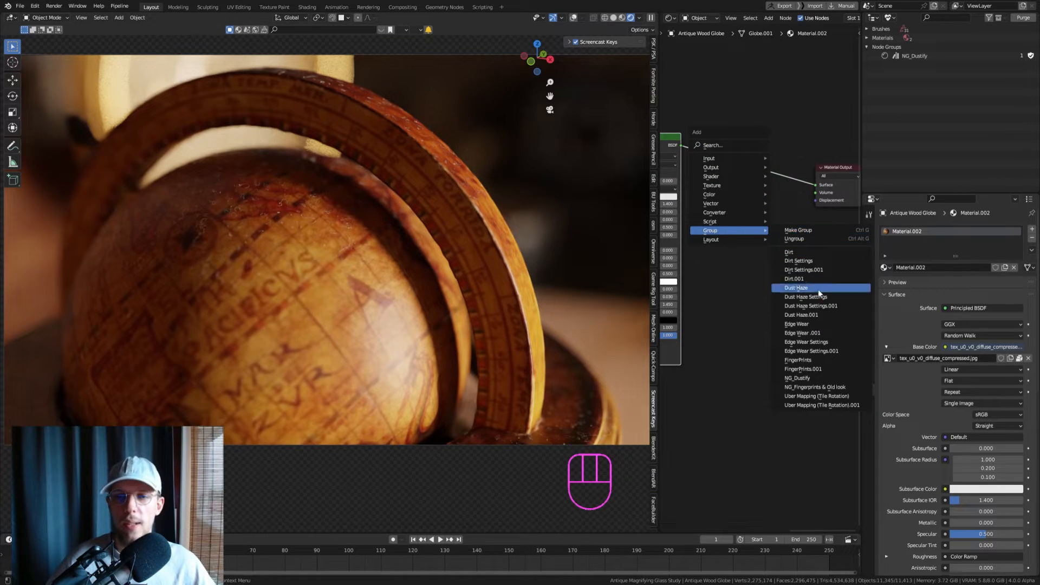
pyautogui.click(797, 378)
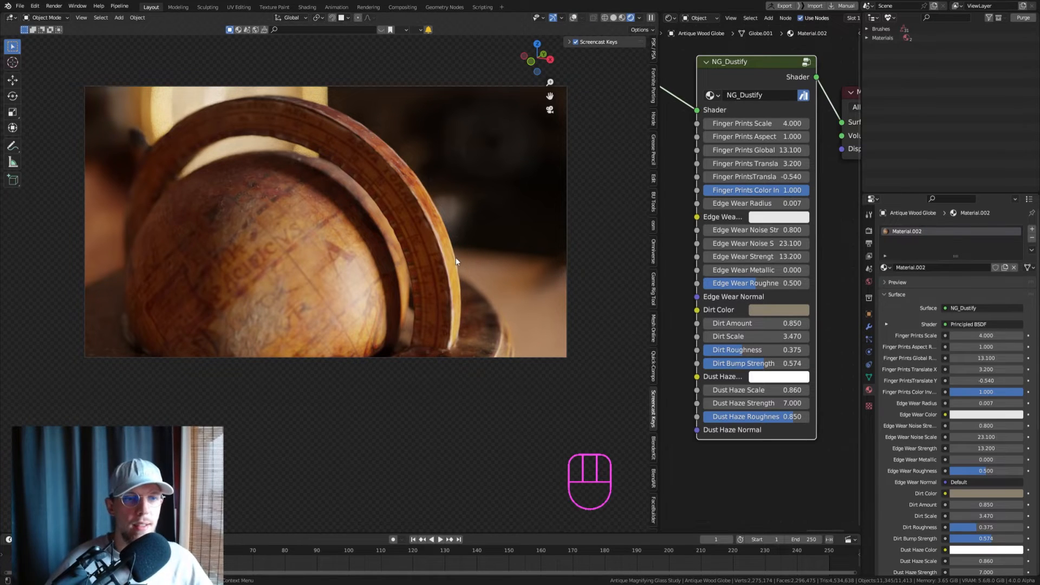
pyautogui.moveTo(291, 241)
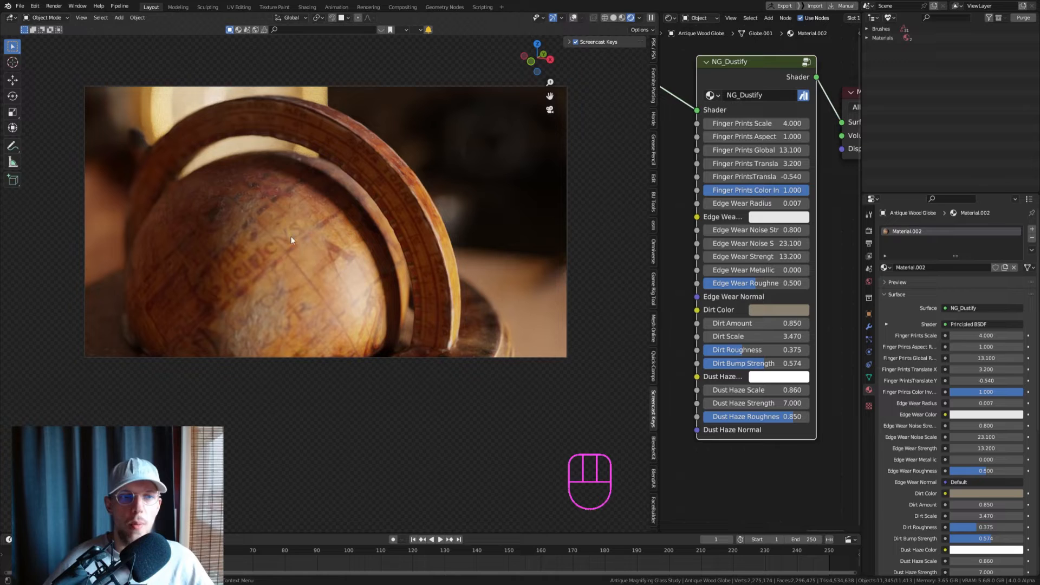
pyautogui.moveTo(274, 161)
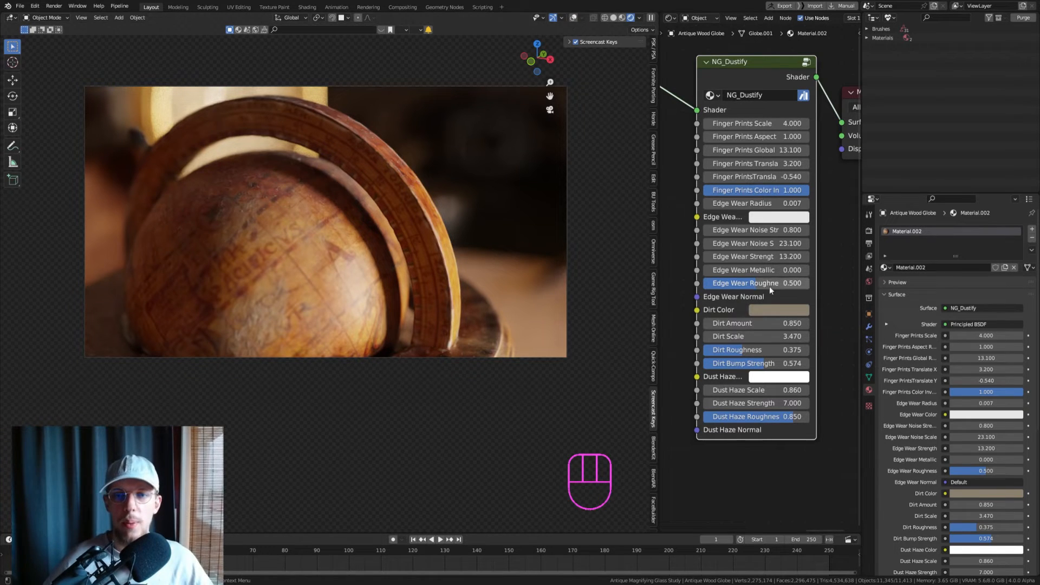
# Try dirt colour and amount tweaks on NG_Dustify, then undo them back to original values
pyautogui.click(779, 217)
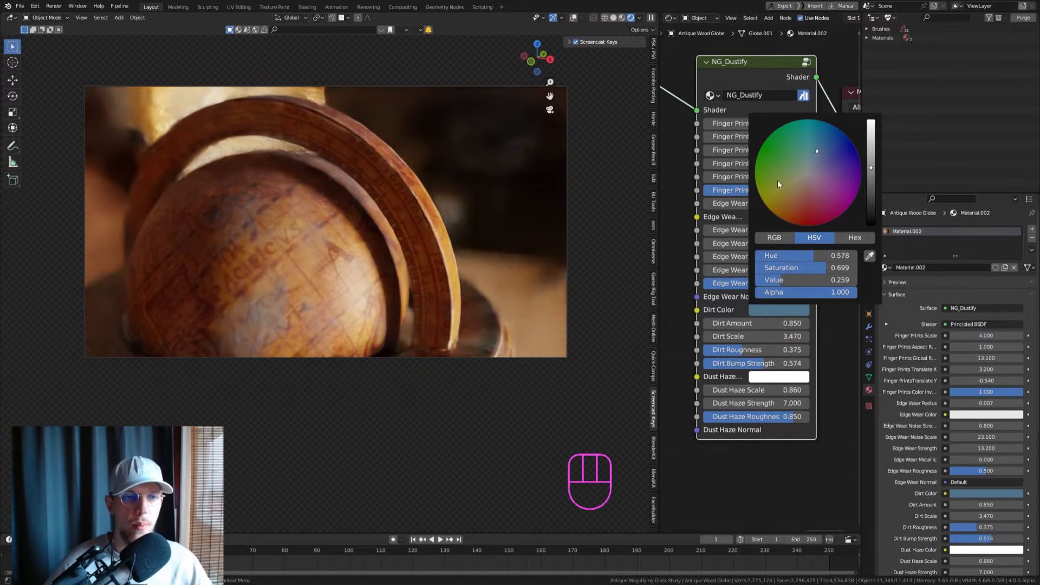
pyautogui.press('ctrl+z')
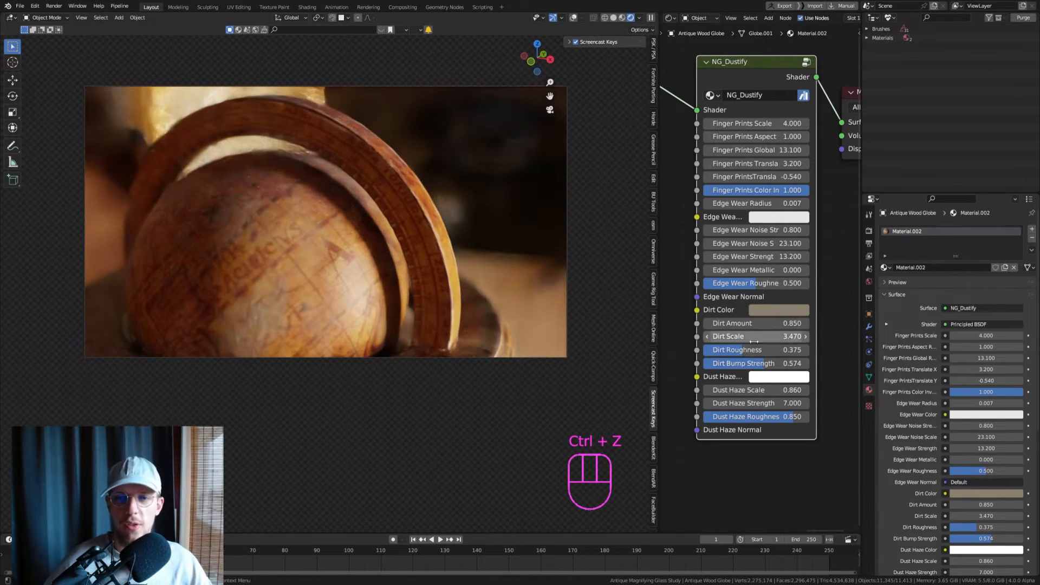
pyautogui.moveTo(729, 323); pyautogui.dragTo(783, 323)
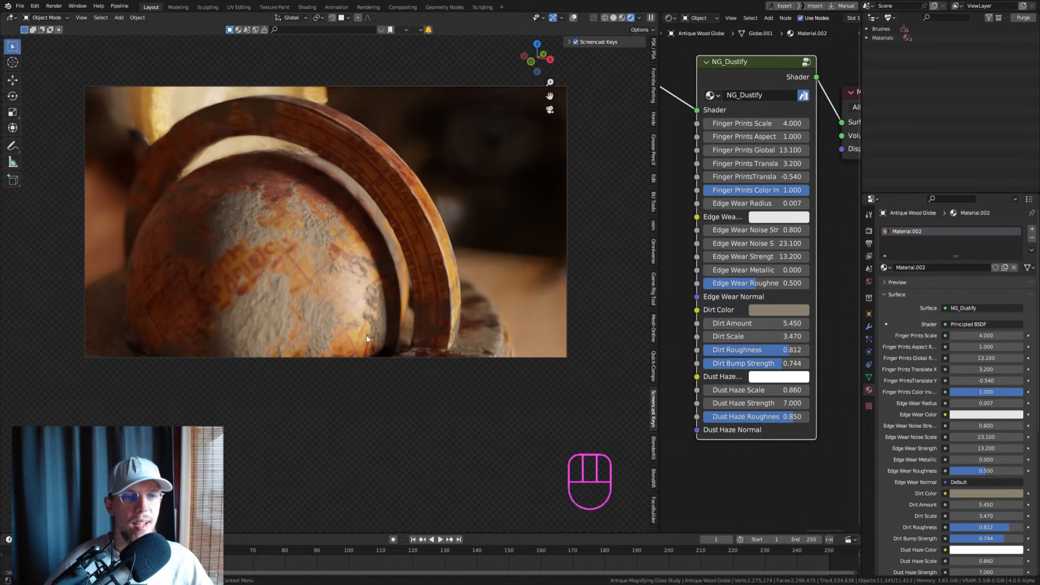
pyautogui.press('ctrl+z')
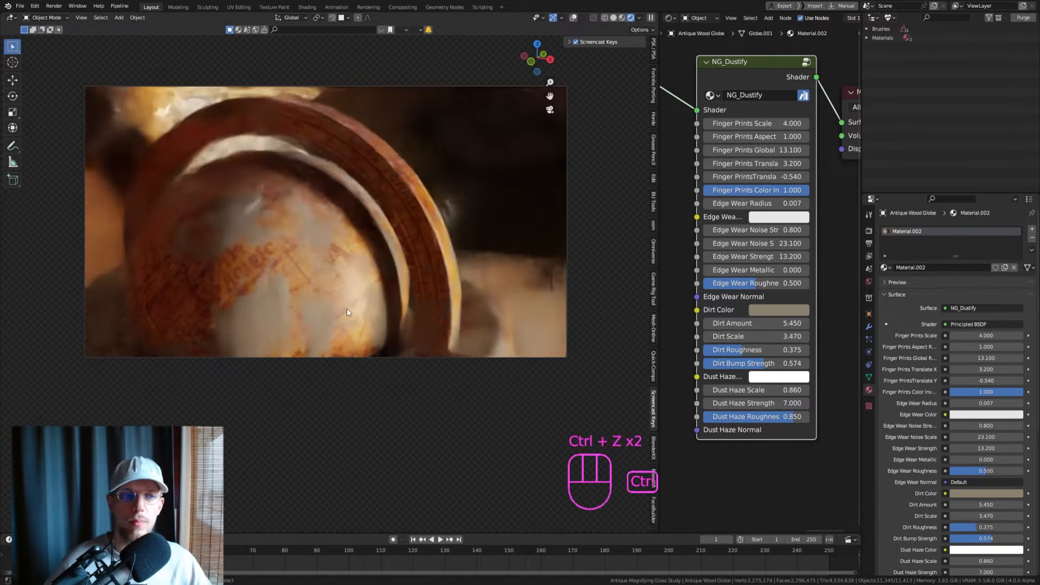
pyautogui.press('ctrl+z')
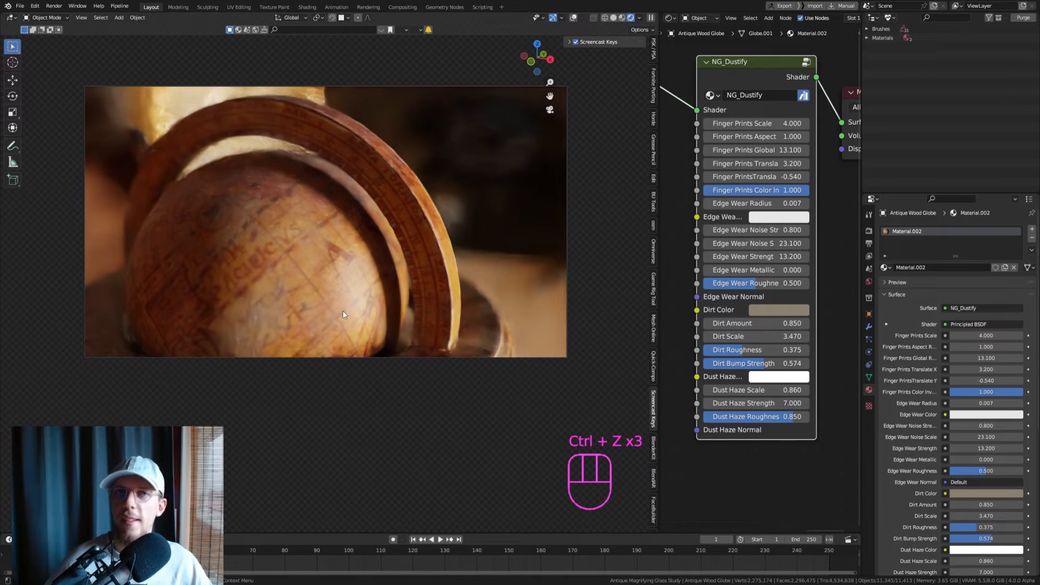
pyautogui.press('ctrl+s')
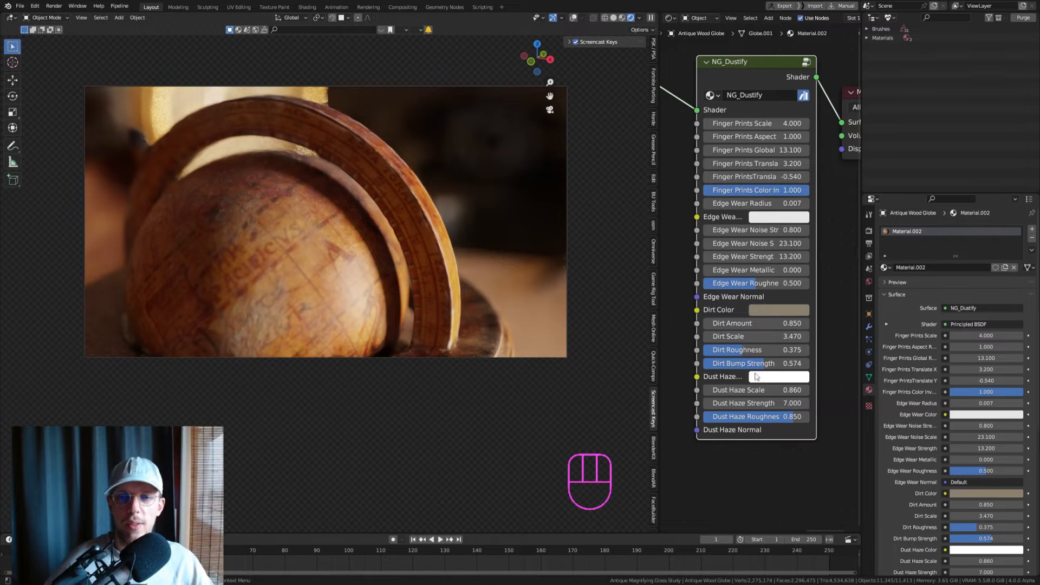
pyautogui.moveTo(755, 391)
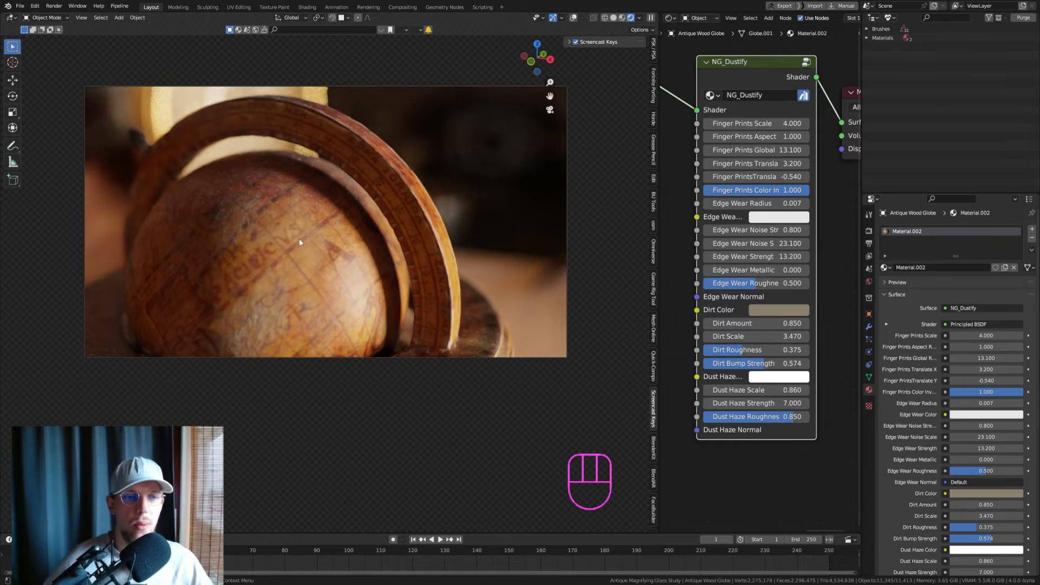
pyautogui.moveTo(345, 268)
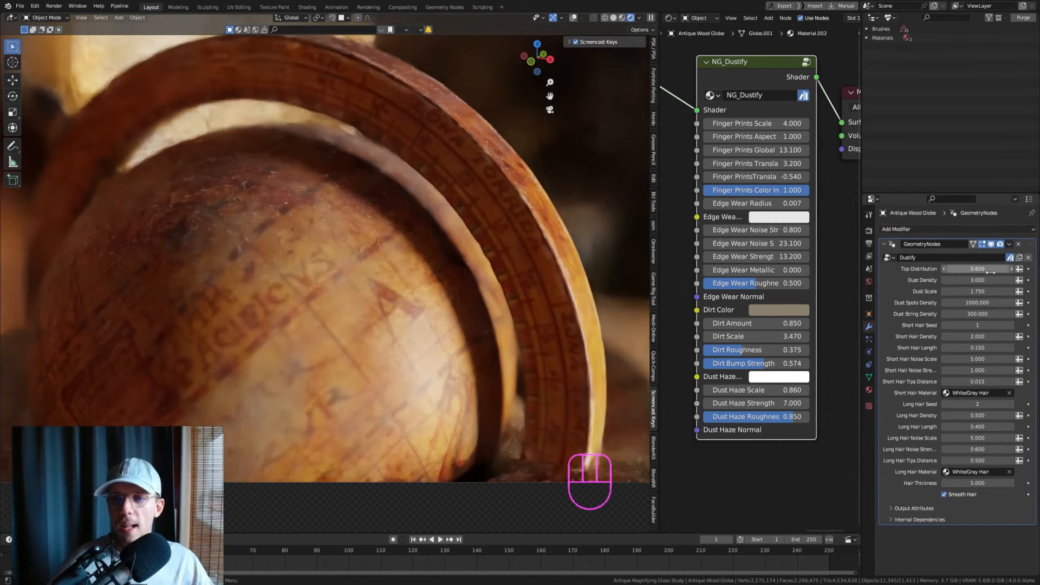
# Set Dustify Top Distribution to 0.400 and view the globe in Solid shading
pyautogui.click(977, 267)
pyautogui.write('0.400')
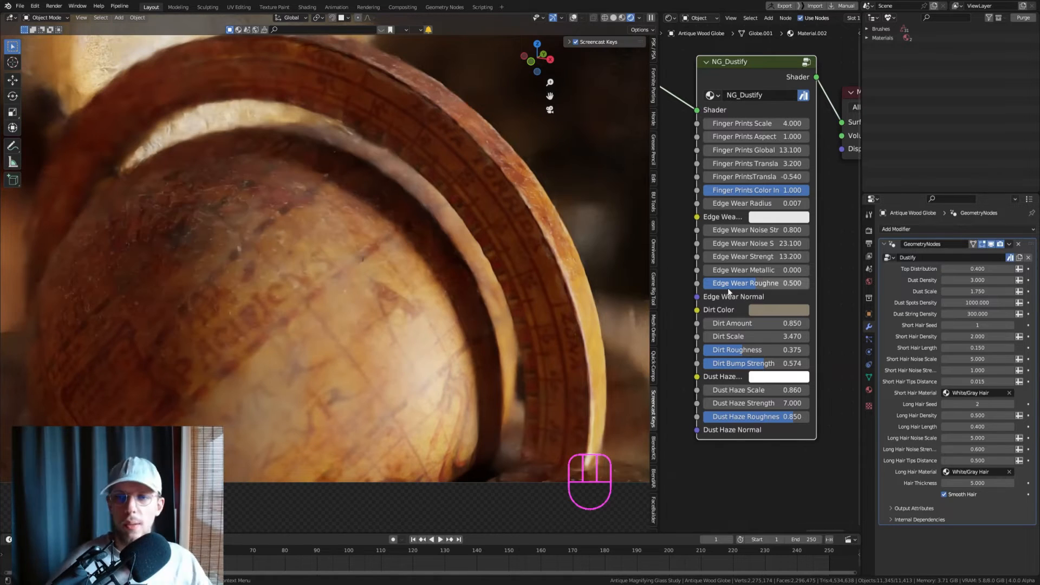
pyautogui.press('ctrl+s')
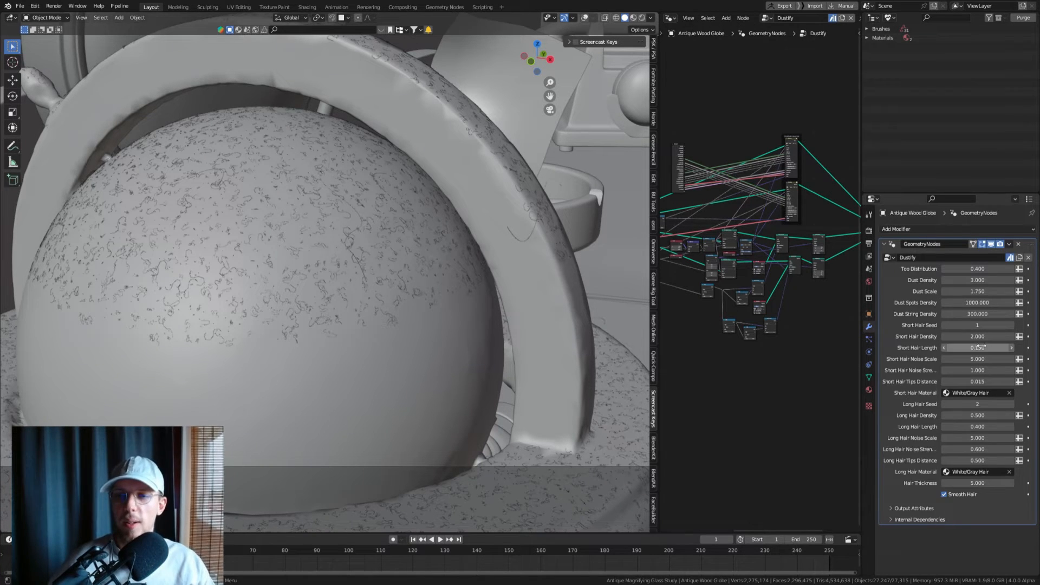
# Set Short Hair Length 0.260, Short Hair Density 3.400 and Long Hair Density 1.640
pyautogui.moveTo(975, 347); pyautogui.dragTo(972, 346)
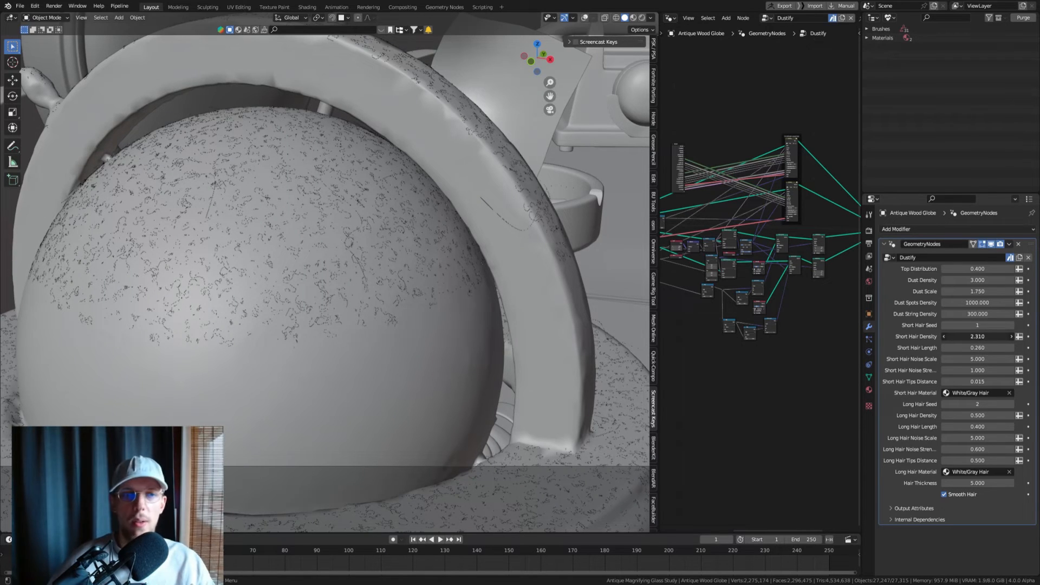
pyautogui.moveTo(949, 336); pyautogui.dragTo(995, 336)
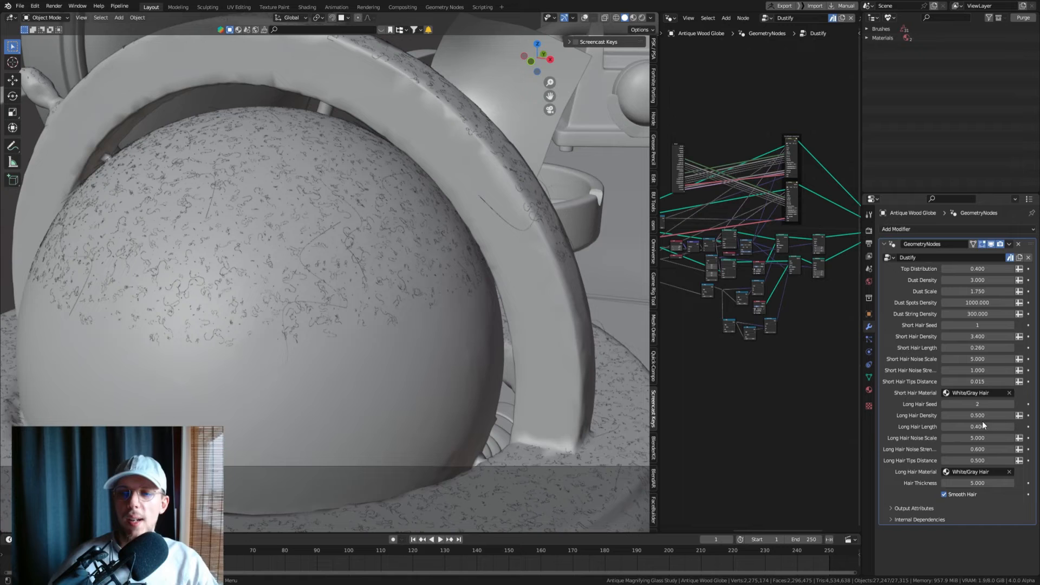
pyautogui.click(977, 382)
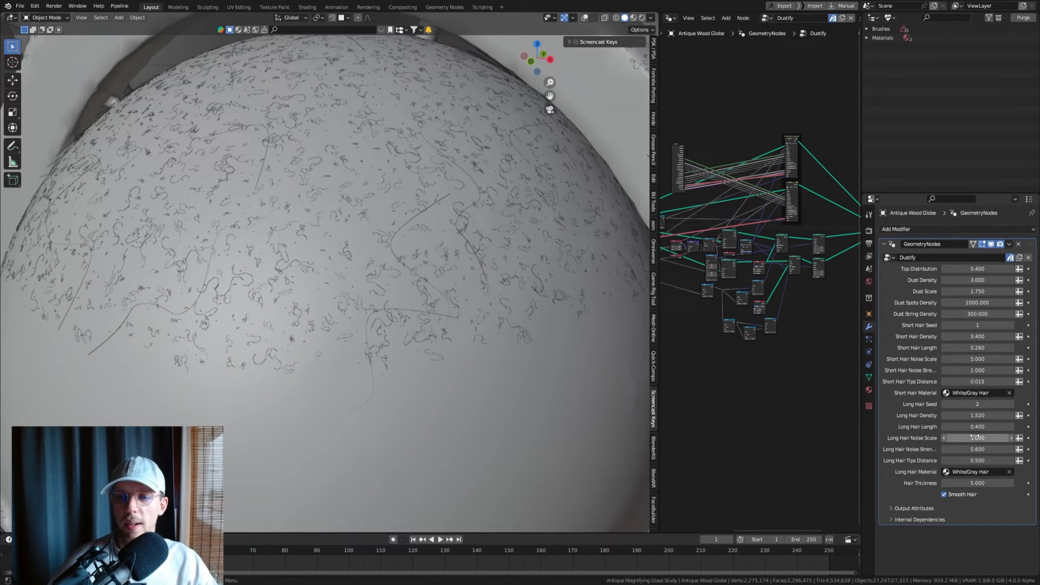
pyautogui.moveTo(962, 416); pyautogui.dragTo(982, 415)
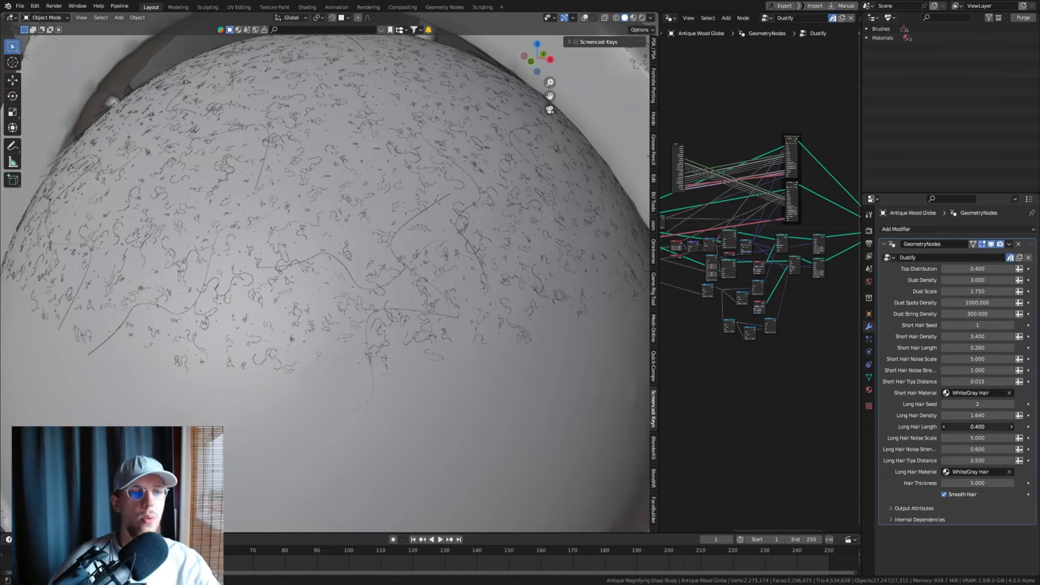
pyautogui.moveTo(978, 427); pyautogui.dragTo(995, 427)
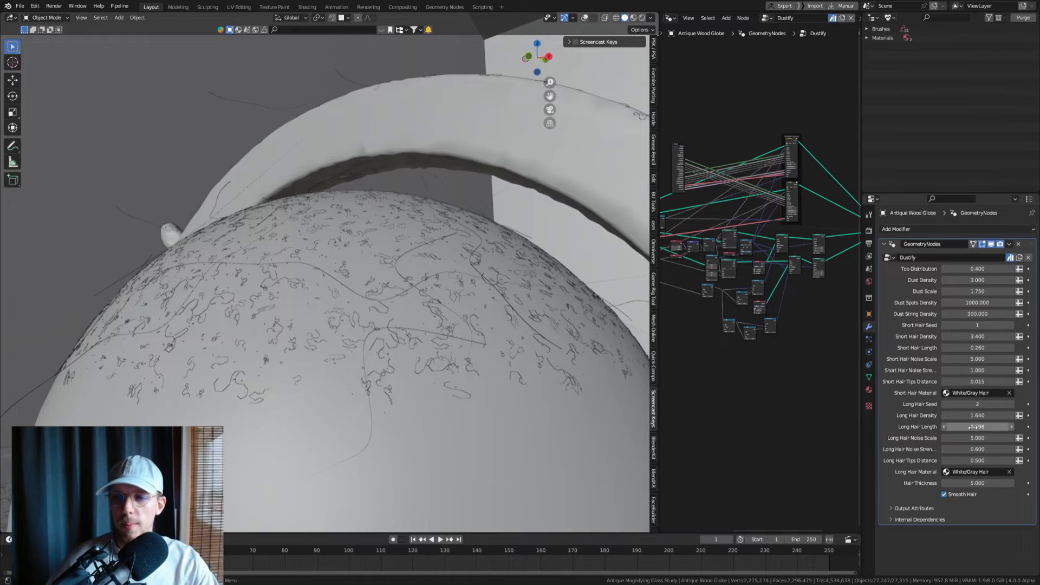
# Reduce Long Hair Length to 0.353 and adjust the Long Hair Tips Distance
pyautogui.moveTo(988, 427); pyautogui.dragTo(976, 427)
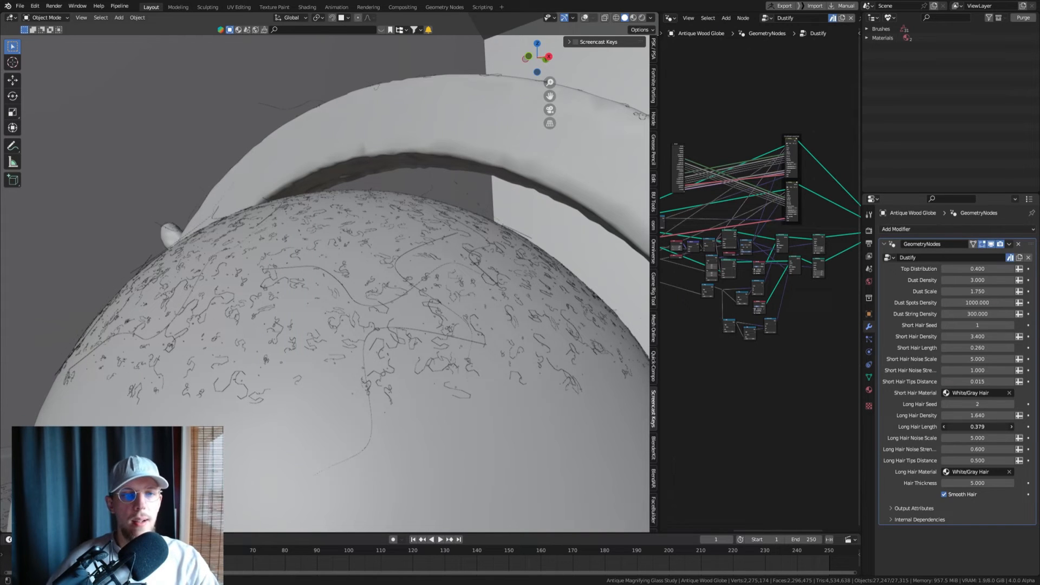
pyautogui.moveTo(981, 427); pyautogui.dragTo(972, 427)
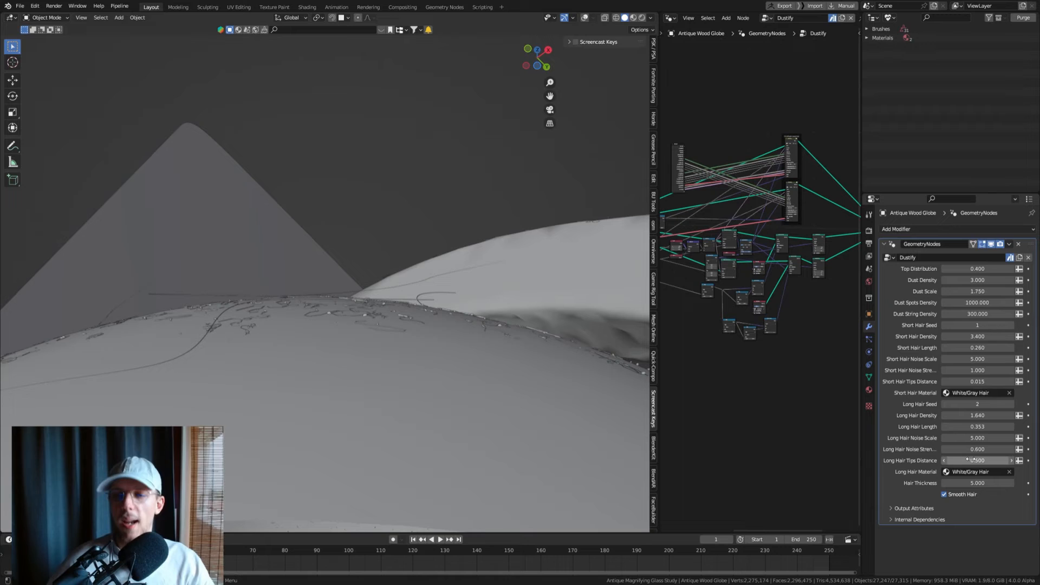
pyautogui.moveTo(979, 461); pyautogui.dragTo(985, 461)
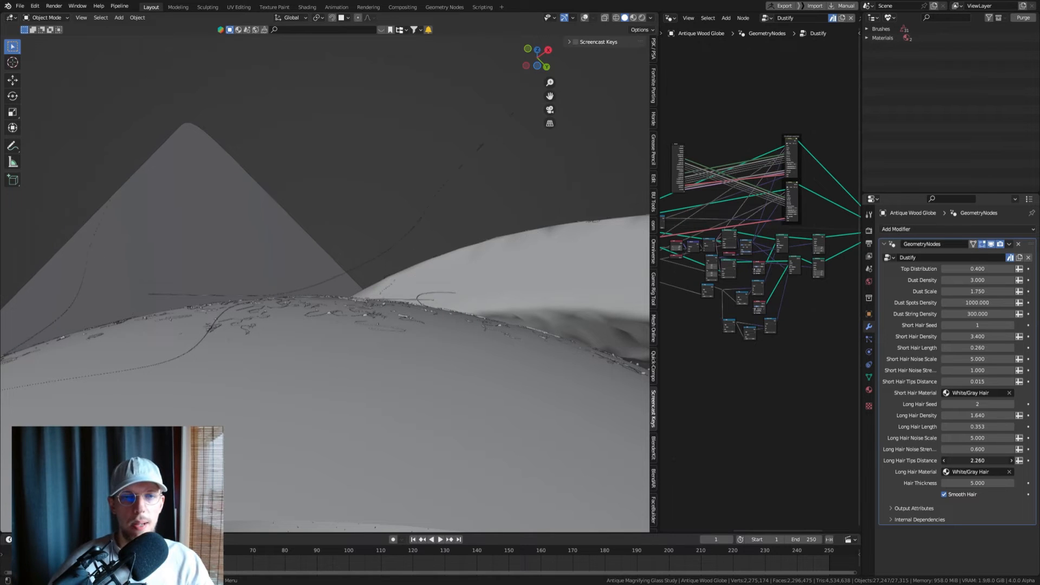
pyautogui.moveTo(988, 461); pyautogui.dragTo(956, 461)
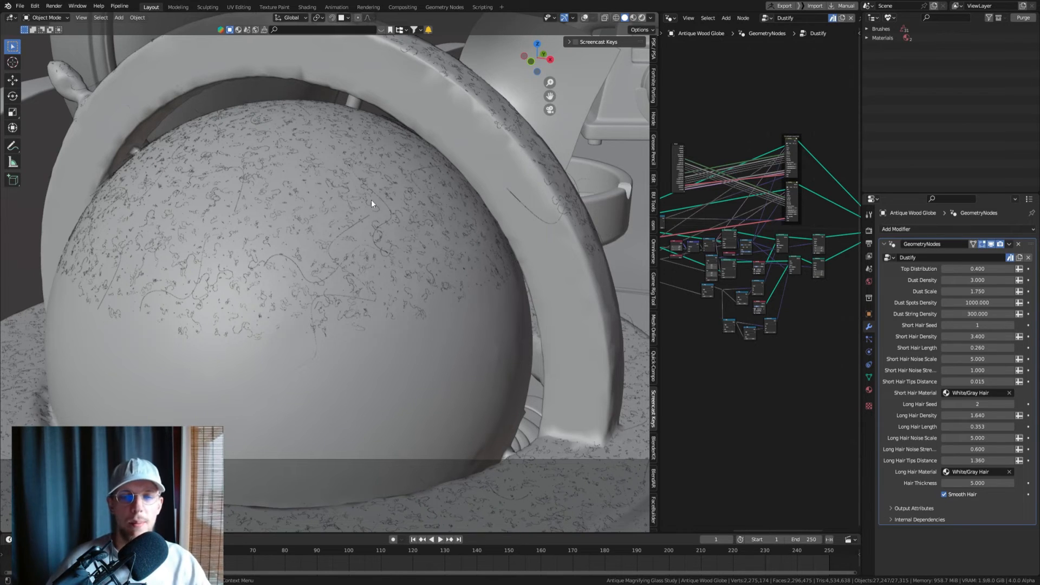
# Switch the viewport to Rendered shading and zoom onto the globe's wooden ring
pyautogui.click(639, 18)
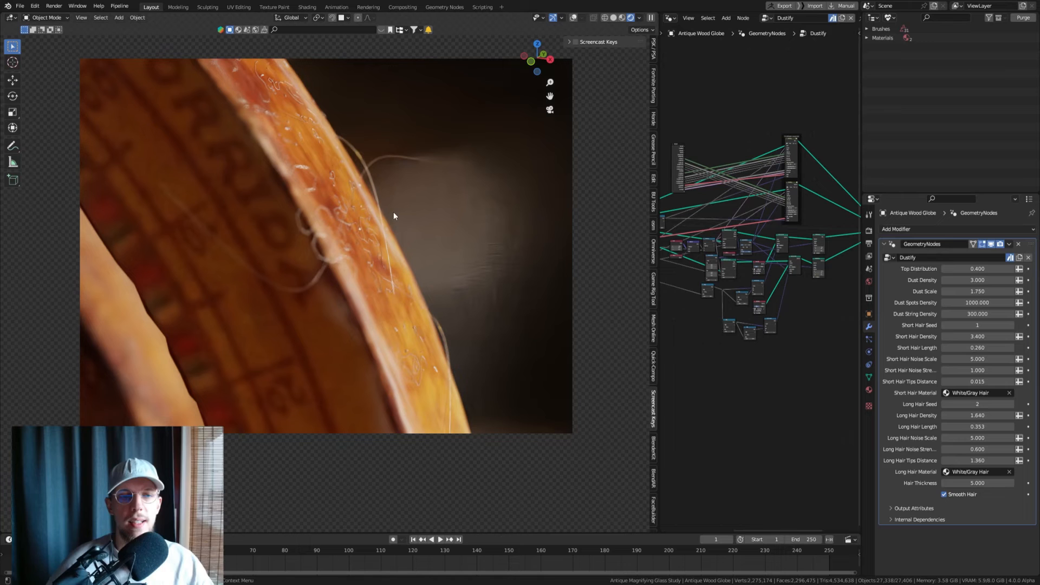
pyautogui.moveTo(403, 253)
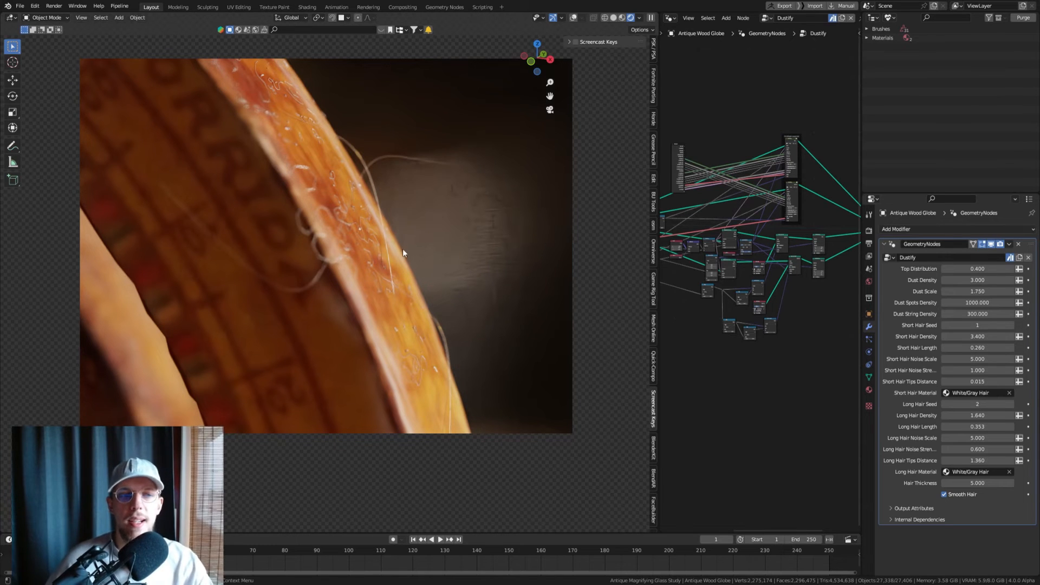
pyautogui.moveTo(314, 212)
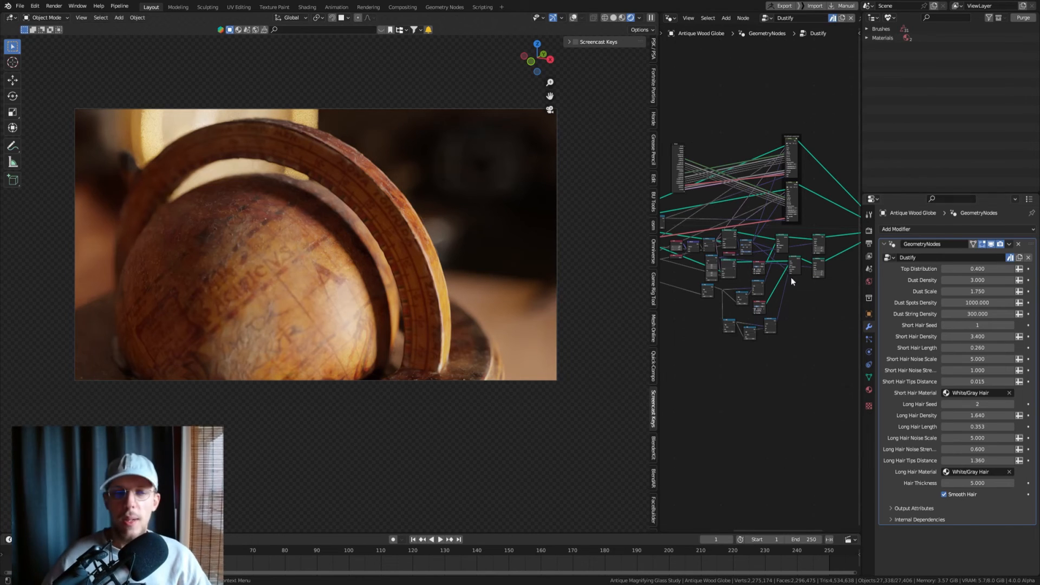
pyautogui.moveTo(869, 307)
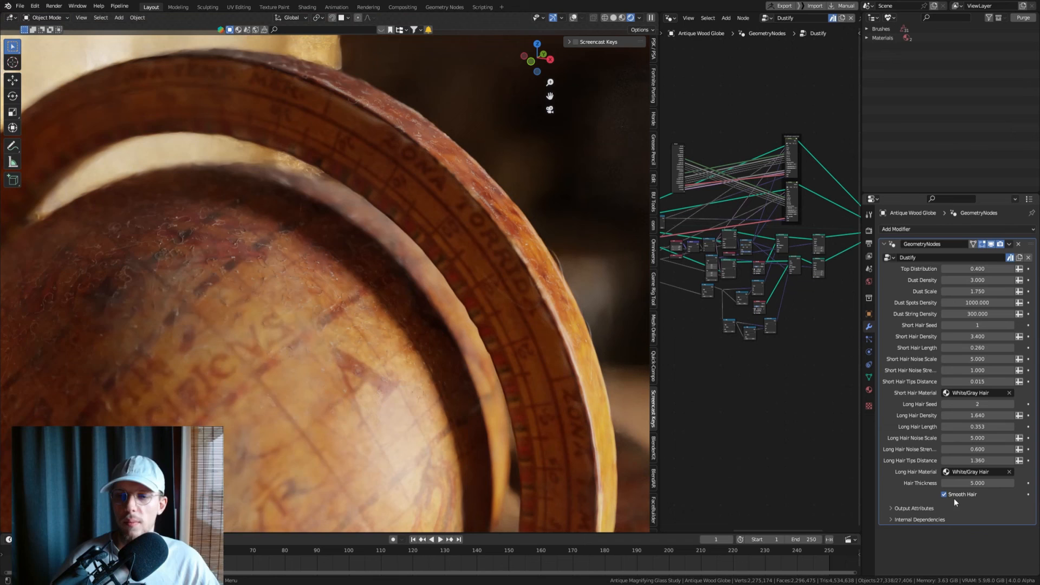
# Disable Smooth Hair so the Dustify hairs on the globe render unsmoothed
pyautogui.click(945, 495)
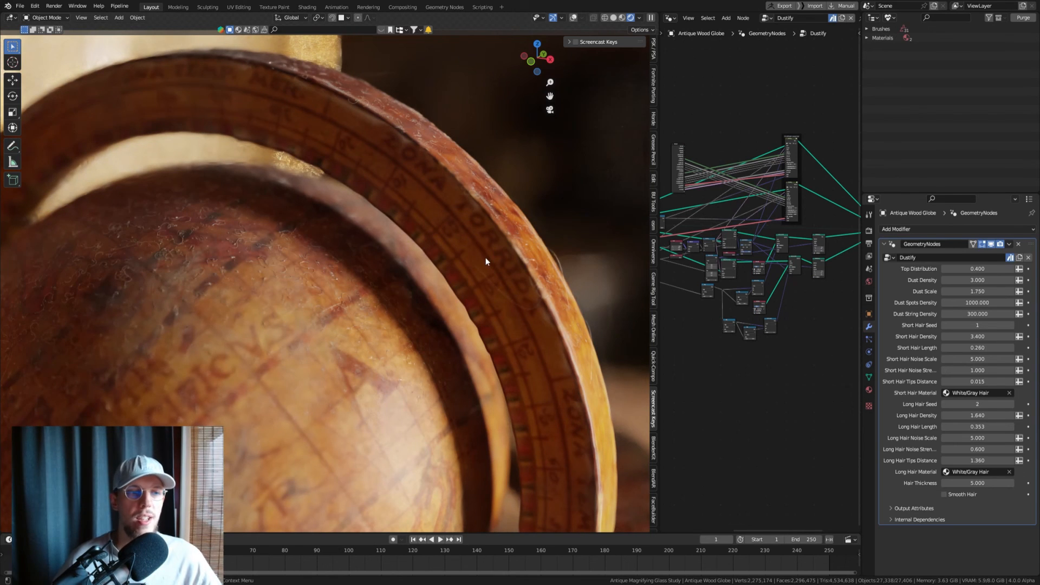
pyautogui.moveTo(376, 318)
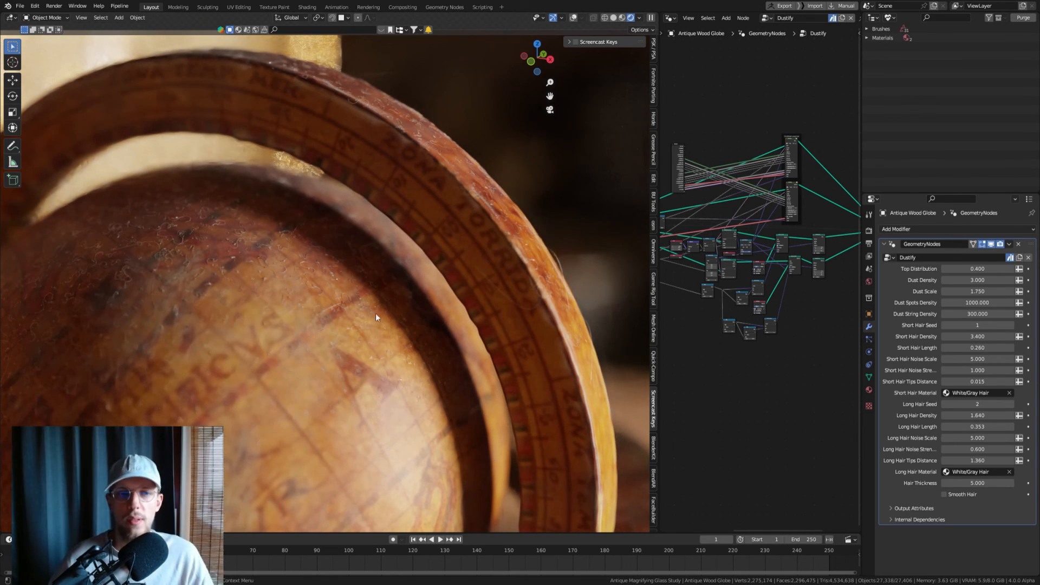